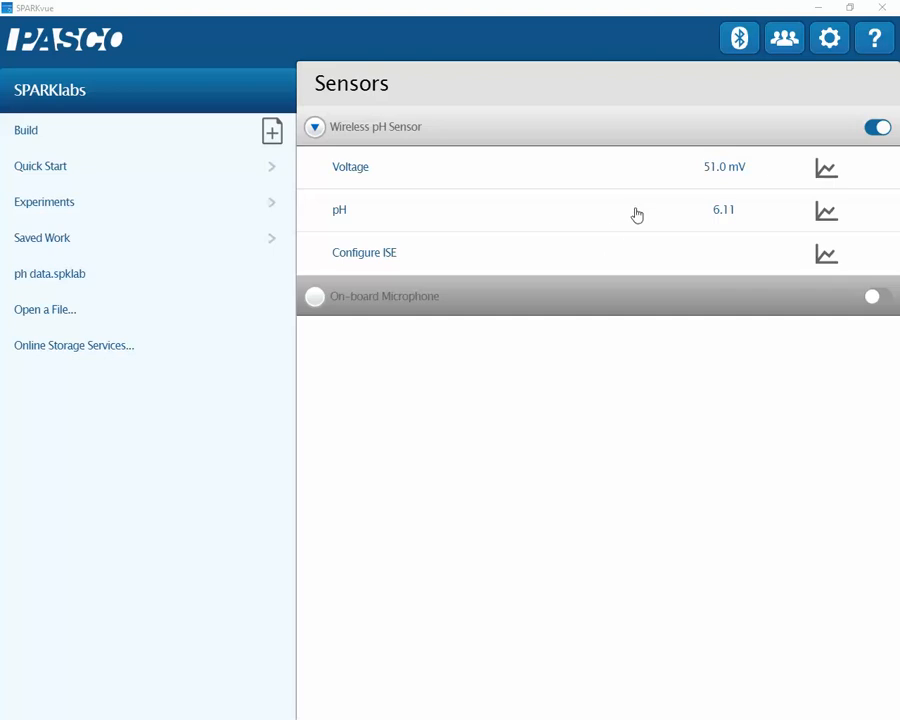
Create a pH-versus-time graph for the Wireless pH Sensor and return to Graph 1.
click(826, 210)
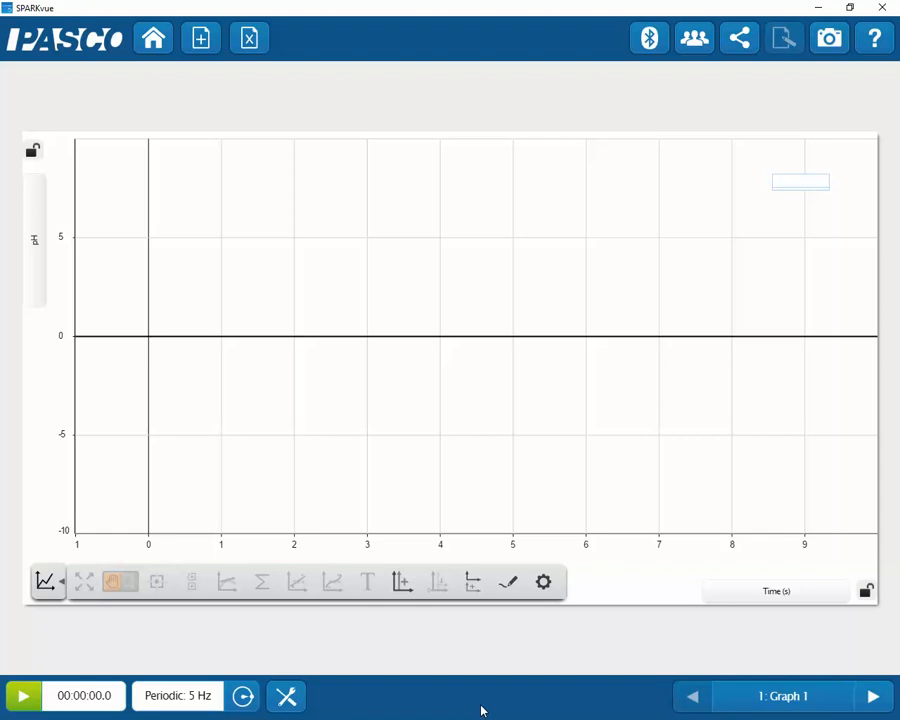
mouse_move(318, 657)
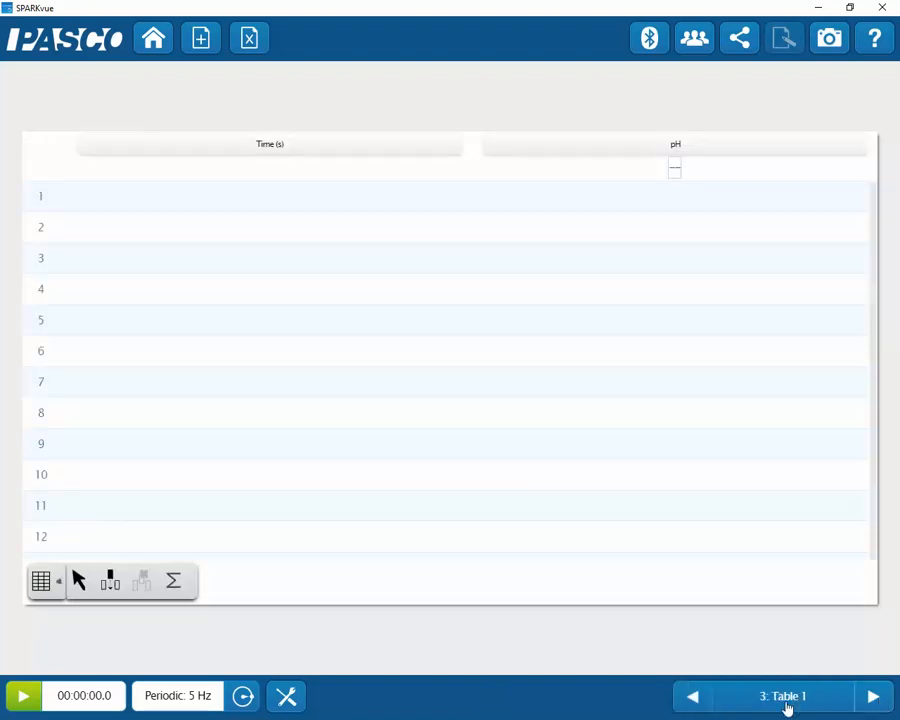
click(692, 696)
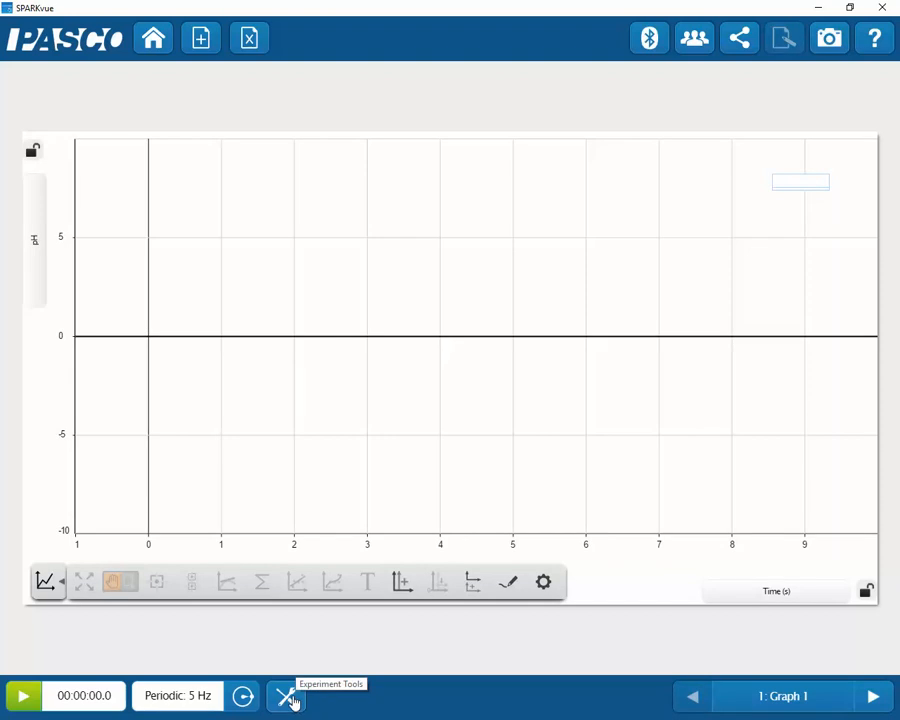
click(286, 696)
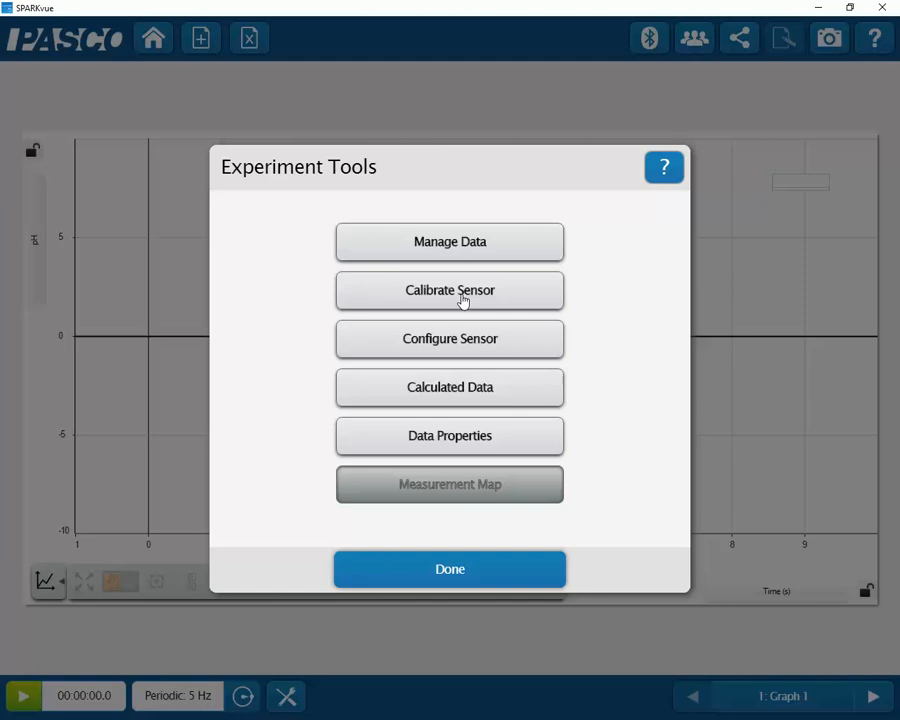
Choose Calibrate Sensor and expand the Restore Factory Calibration section for pH.
click(449, 290)
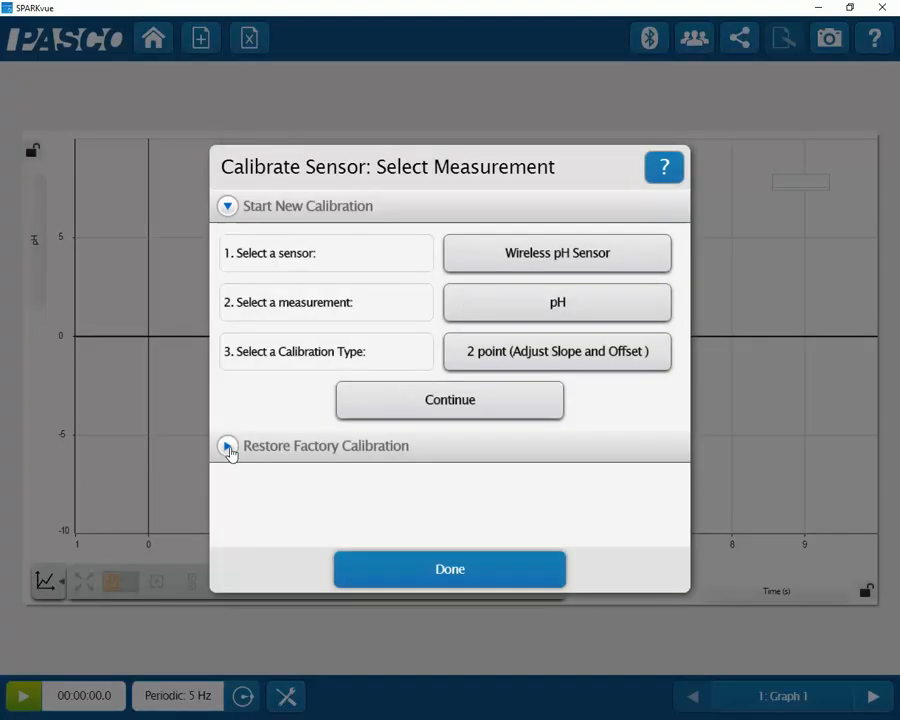
click(228, 446)
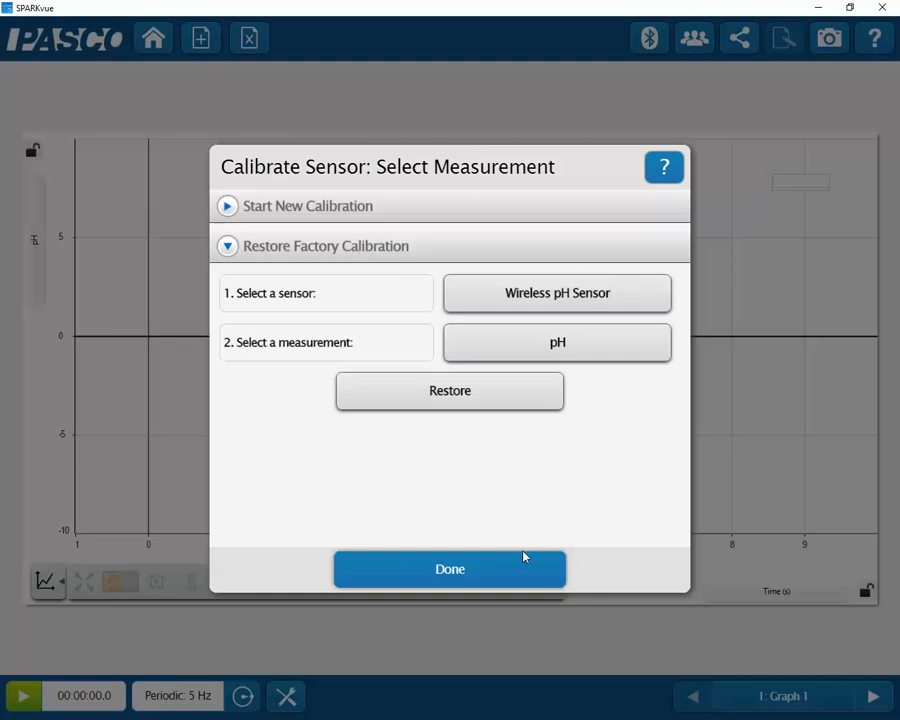
Restore the pH factory calibration and confirm the 'Factory calibration restored' message.
click(450, 390)
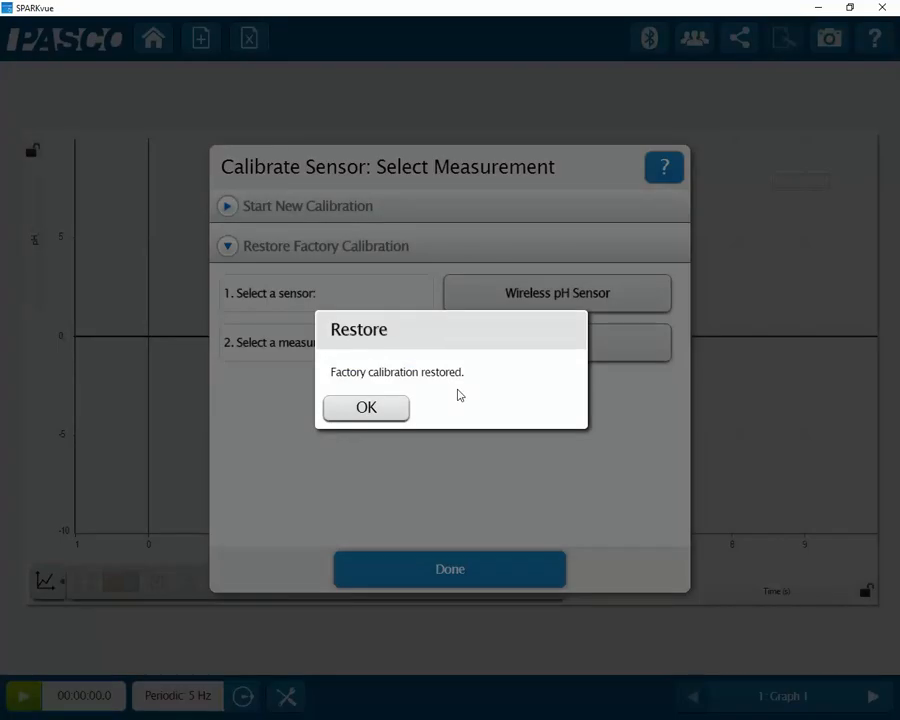
mouse_move(370, 376)
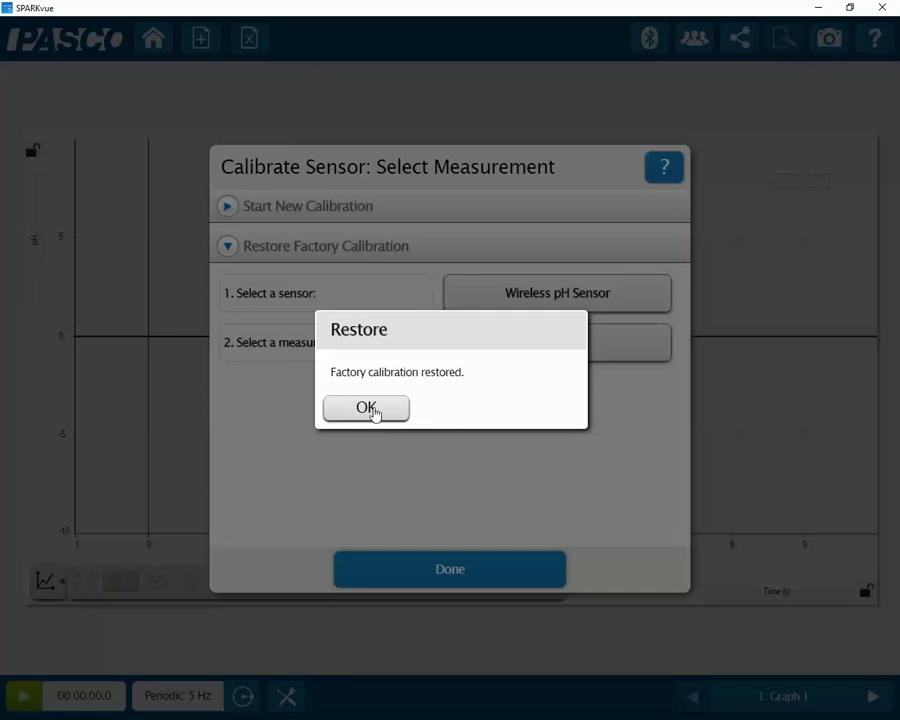
click(366, 408)
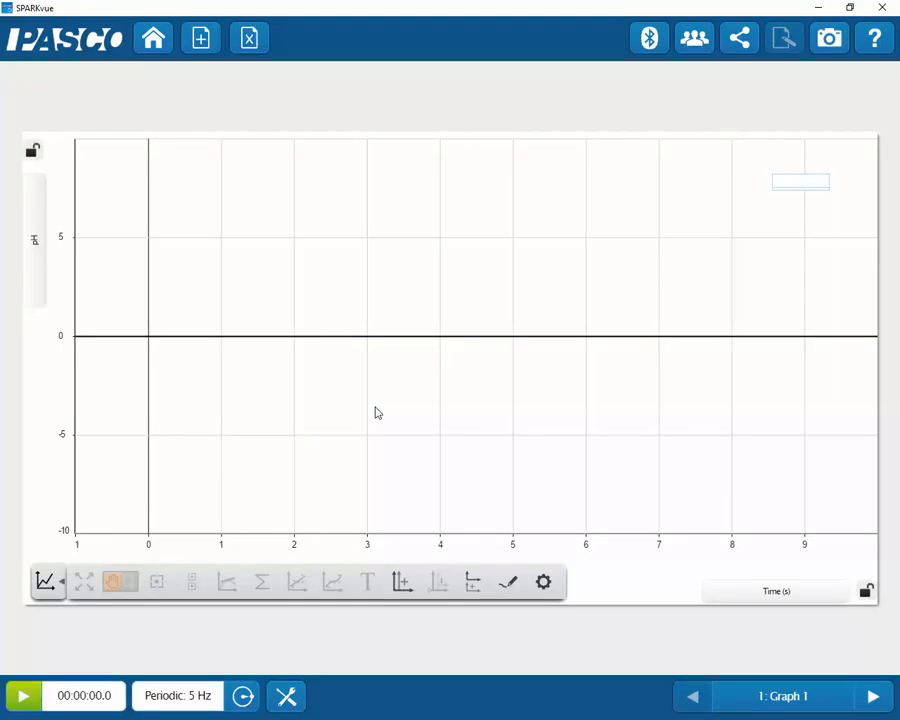